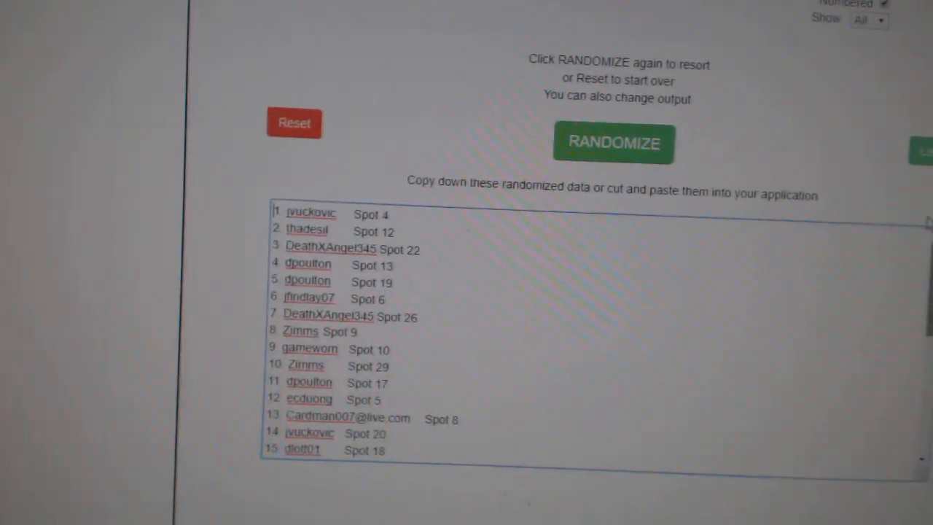
Step: Reshuffle the names-and-spots list and right-click the input box to paste team names
left_click(613, 142)
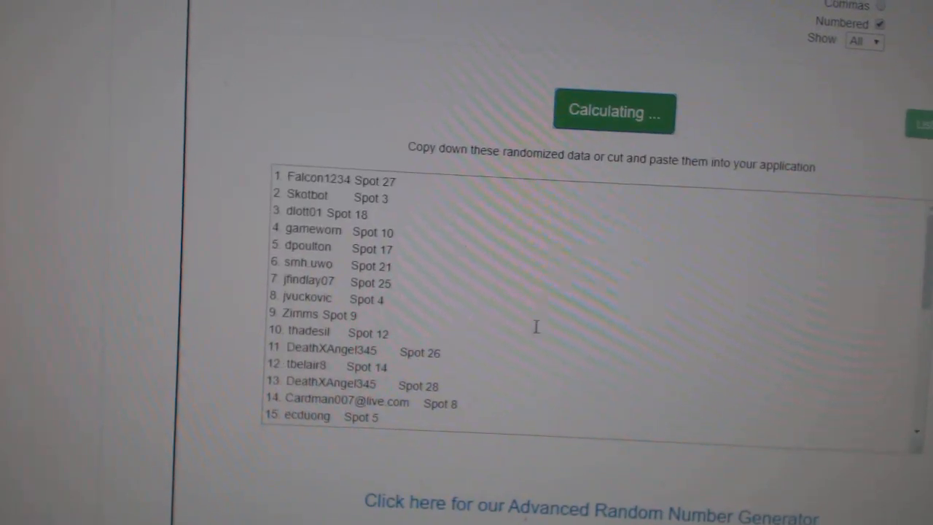
right_click(372, 281)
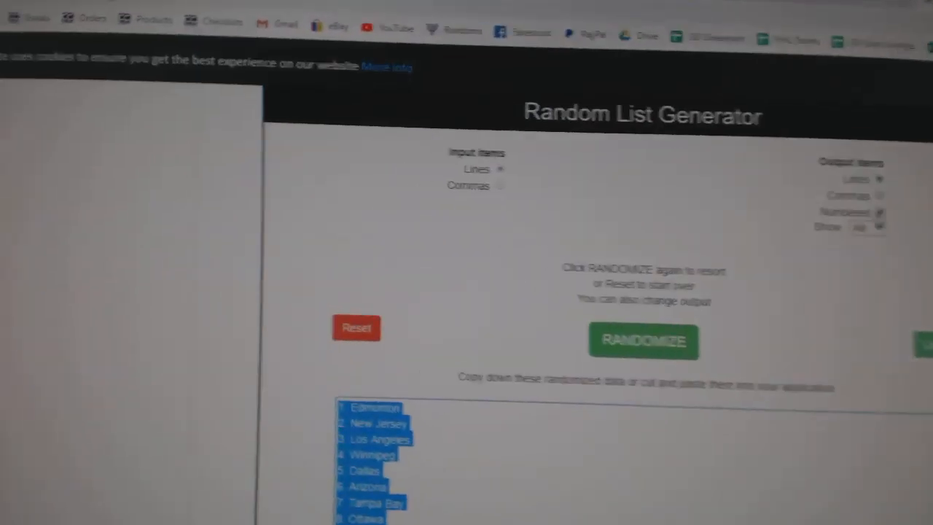
Step: Randomize the team names list and copy the shuffled output
left_click(643, 341)
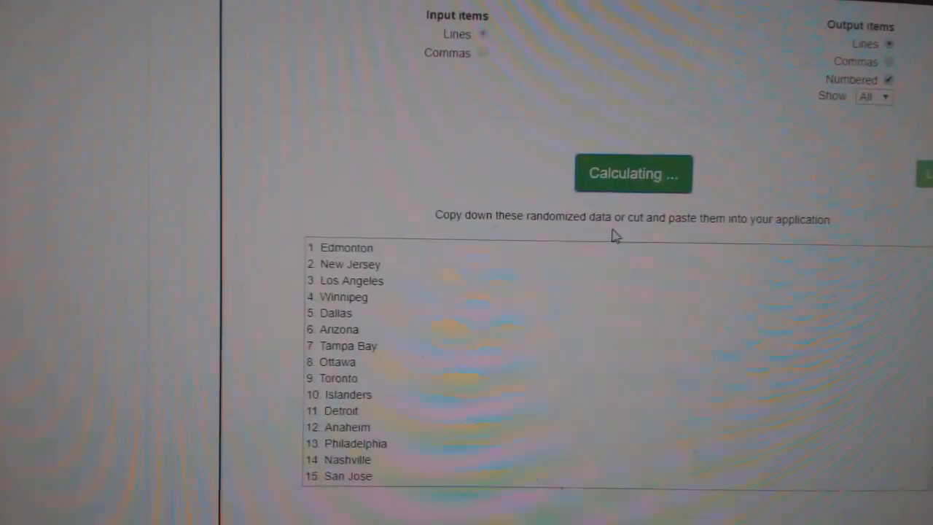
left_click(632, 173)
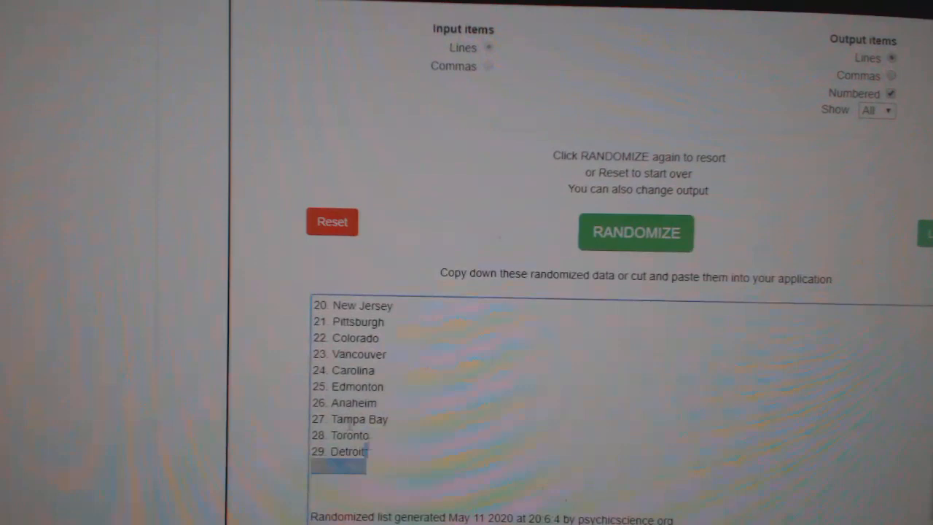
left_click(635, 232)
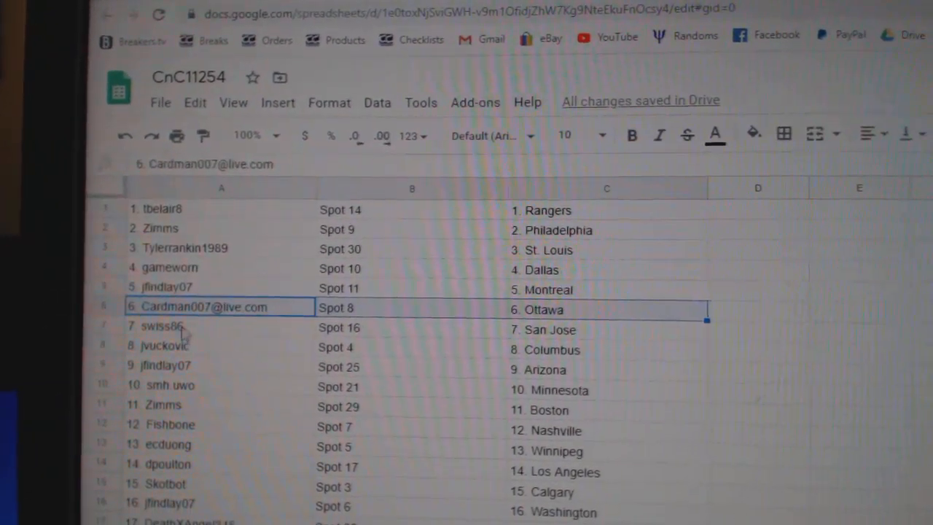
Step: Step through the pairing rows, scrolling down to the final row 30 ending with Buffalo
left_click(161, 345)
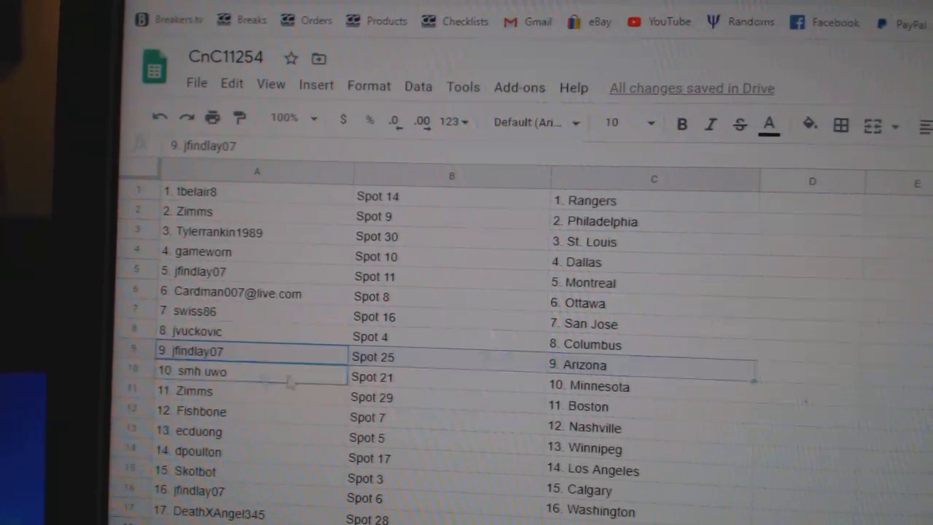
scroll("down", 3)
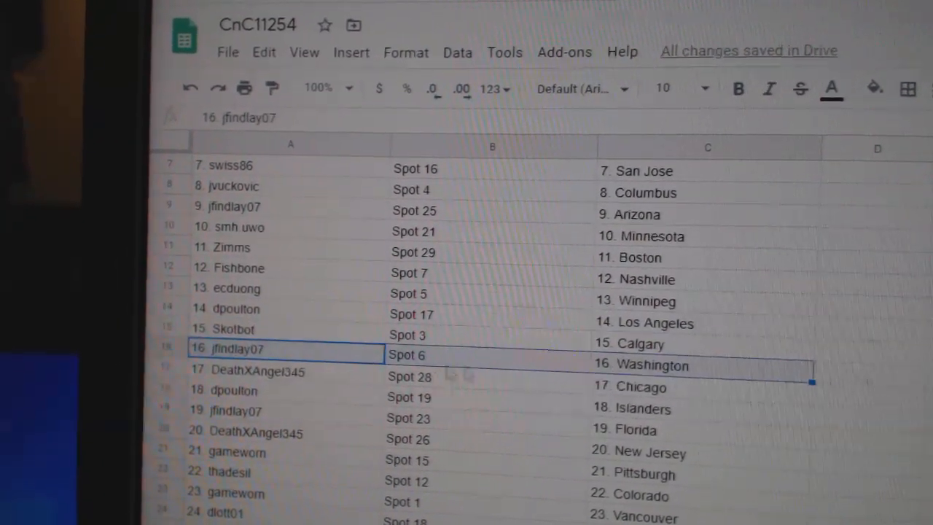
scroll("down", 3)
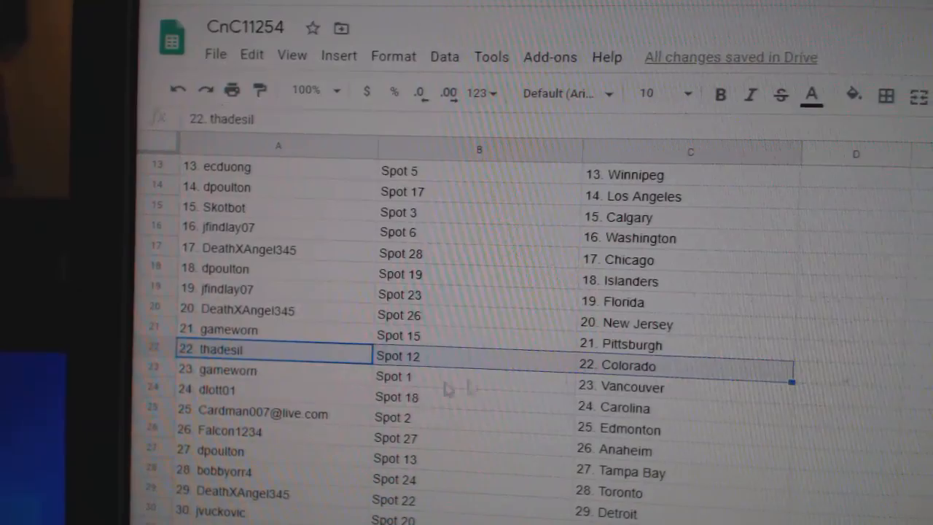
scroll("down", 3)
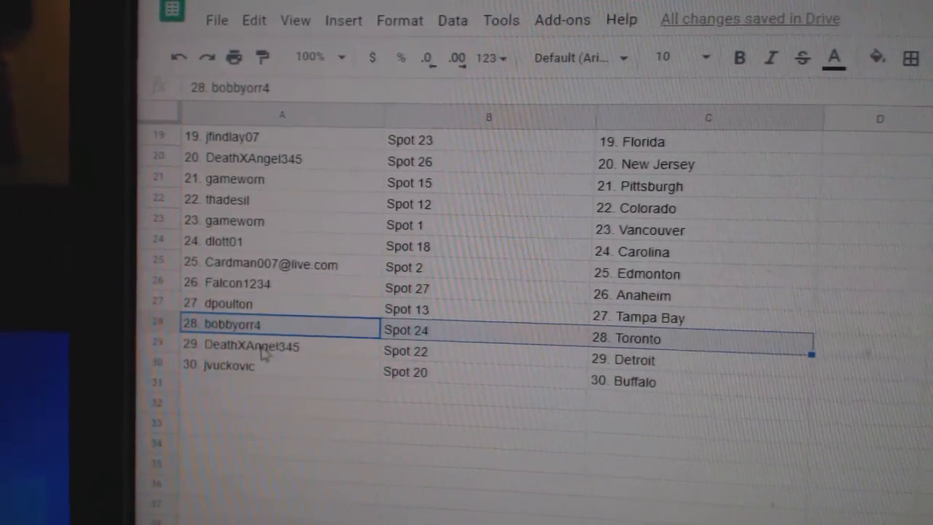
left_click(273, 367)
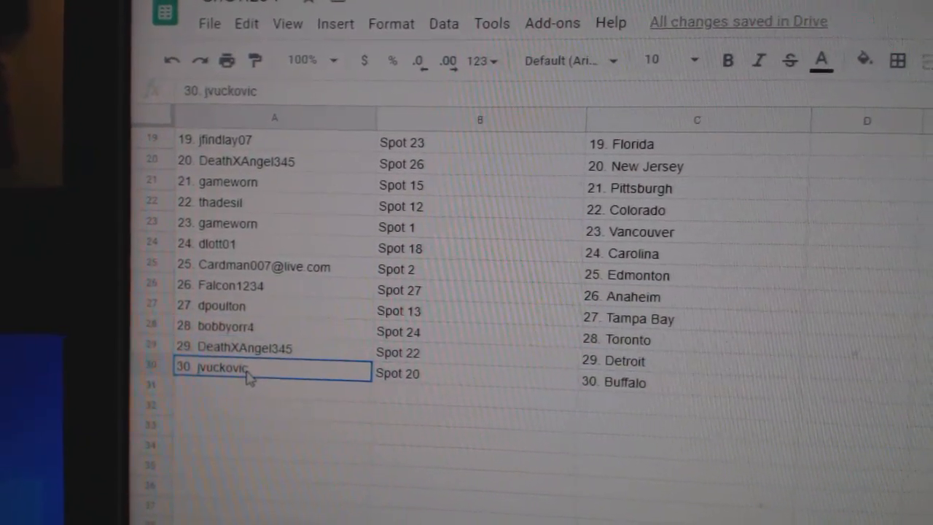